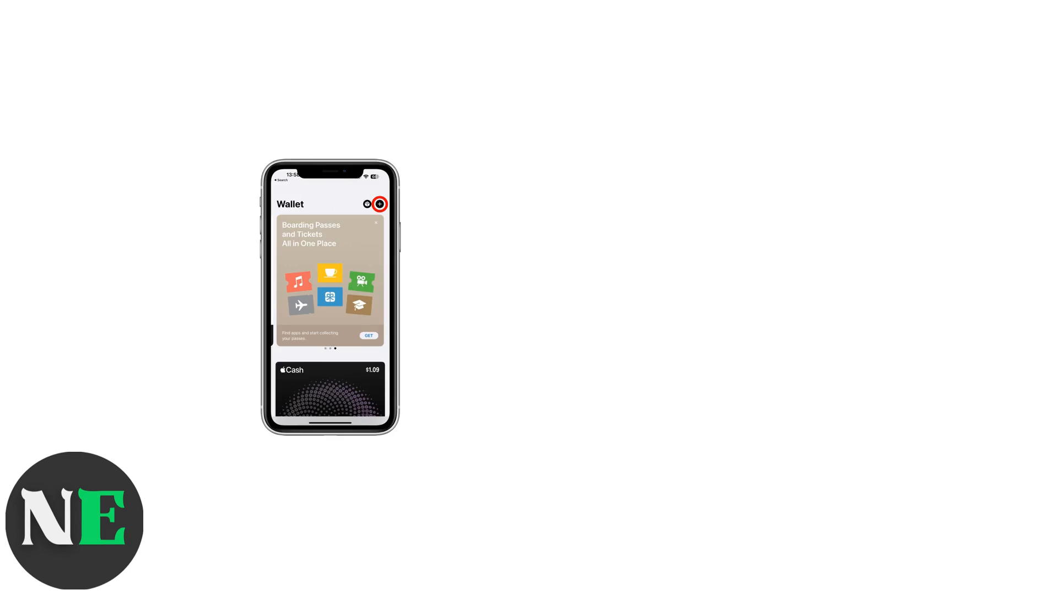
# Step: Place a blue arrow from the Wallet phone image to a QR code icon captioned 'Scan the QR code'
pyautogui.click(378, 204)
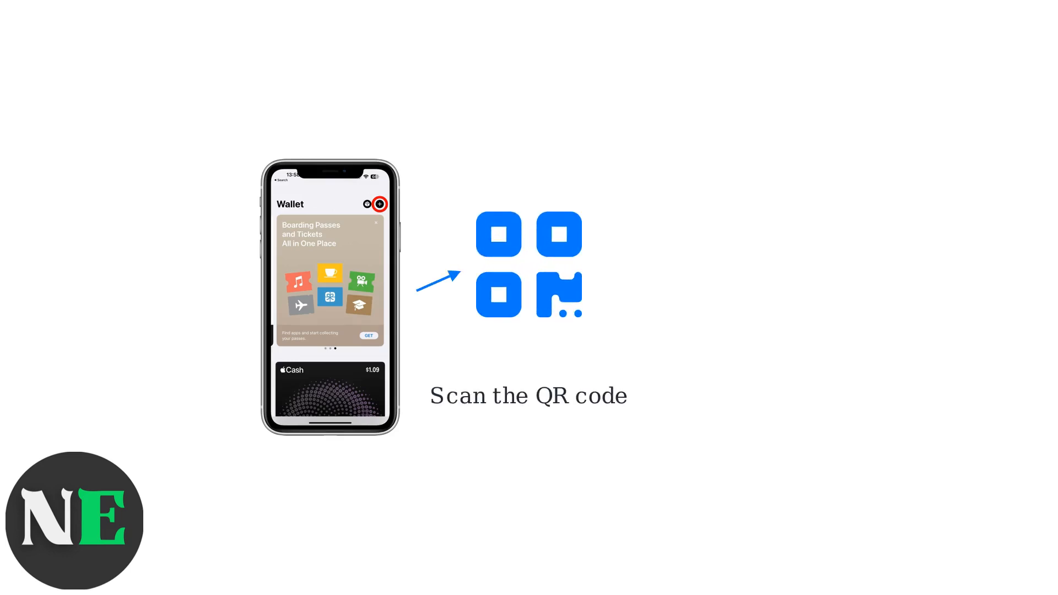